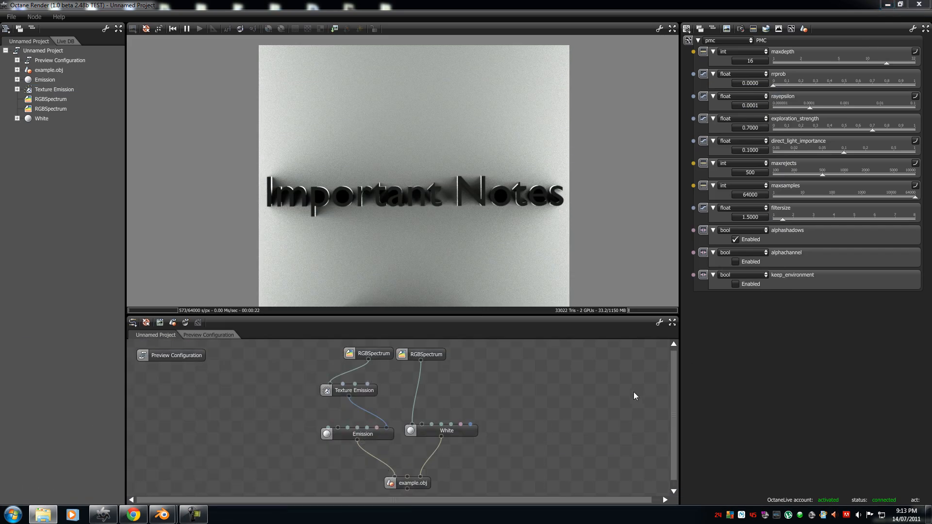
{"action": "mouse_move", "coordinate": [480, 292]}
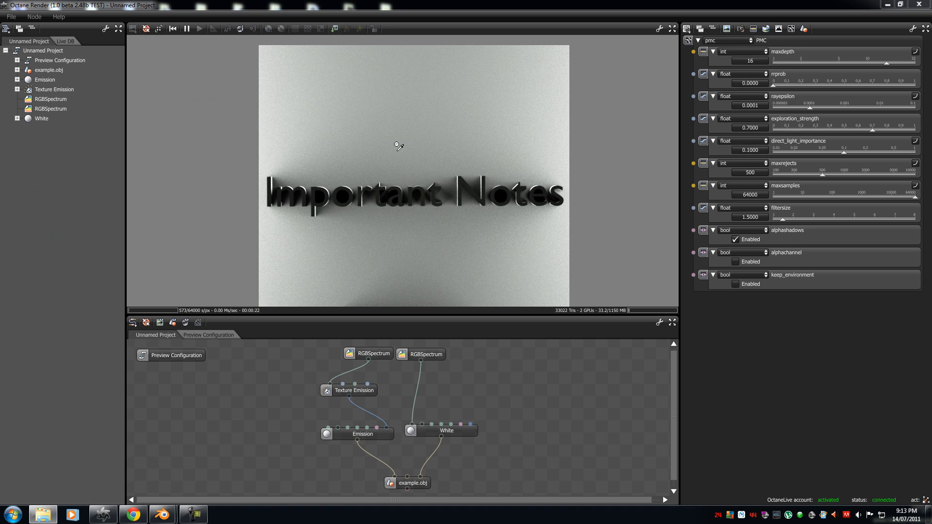
{"action": "mouse_move", "coordinate": [410, 155]}
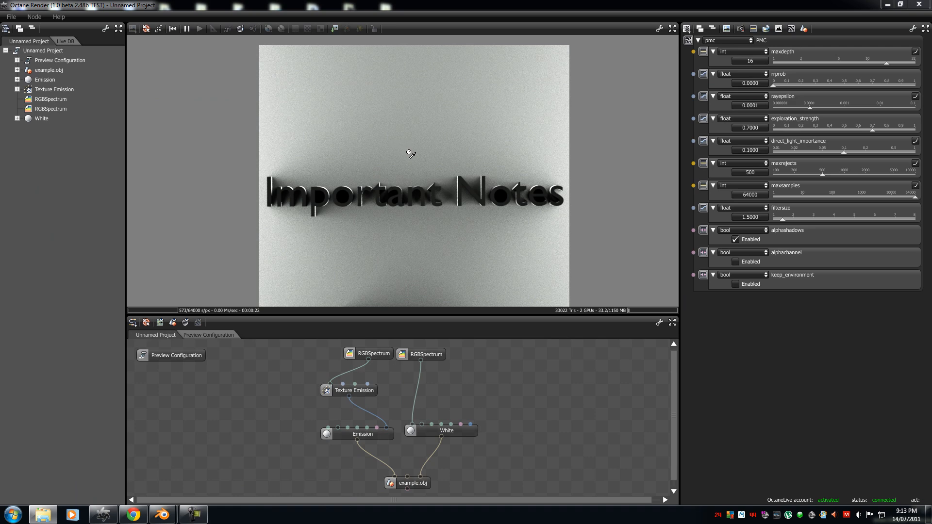
{"action": "mouse_move", "coordinate": [412, 213]}
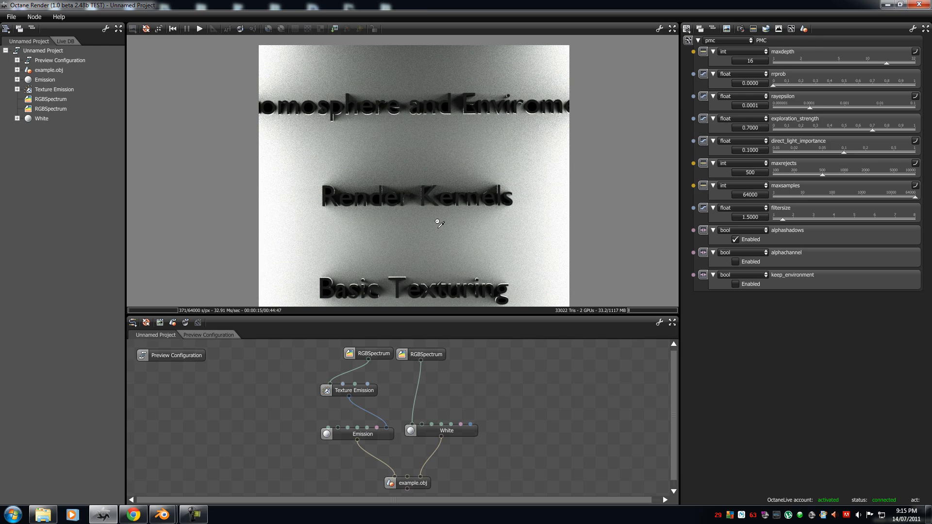
{"action": "mouse_move", "coordinate": [439, 222]}
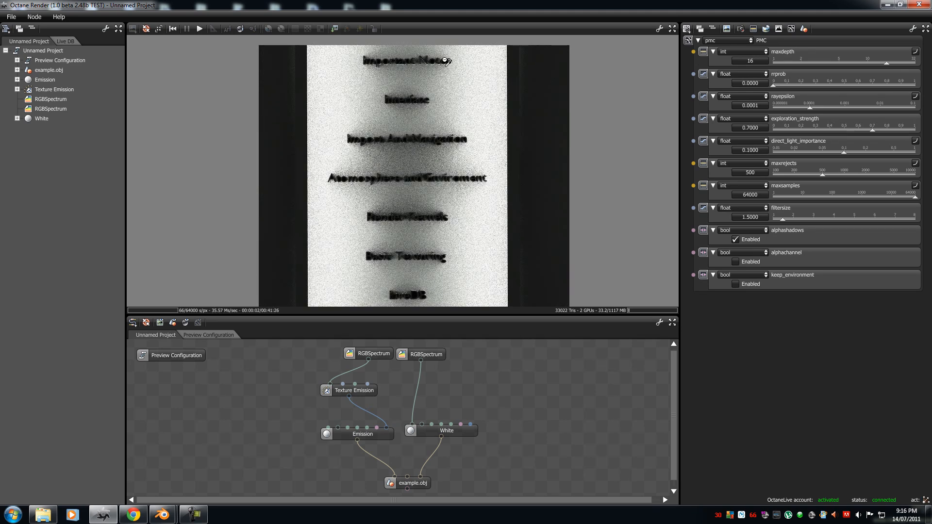
{"action": "mouse_move", "coordinate": [350, 160]}
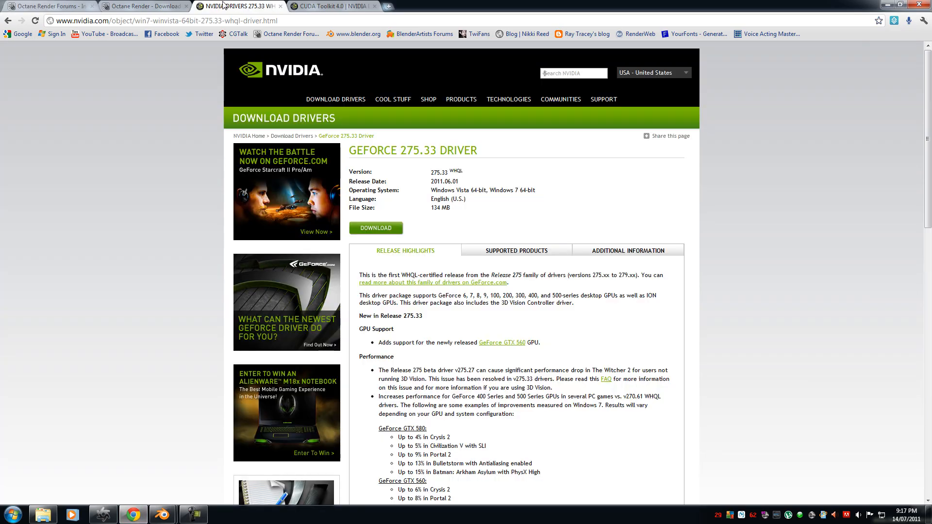
Step: Switch from the GeForce 275.33 driver page to the CUDA Toolkit 4.0 page
{"action": "left_click", "coordinate": [333, 6]}
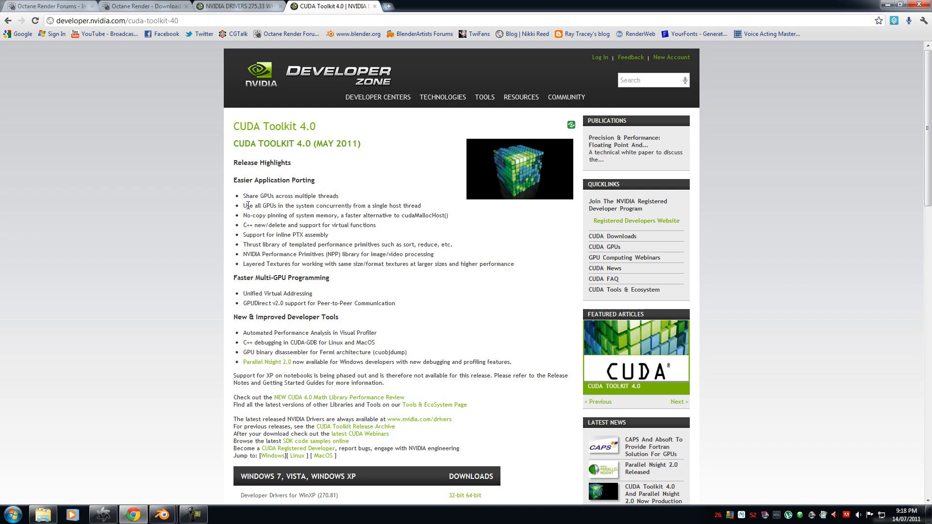
Step: Browse the GeForce GTX 580 product, 275.33 driver and CUDA Toolkit 4.0 pages, ending on CUDA Toolkit 4.0
{"action": "left_click", "coordinate": [483, 97]}
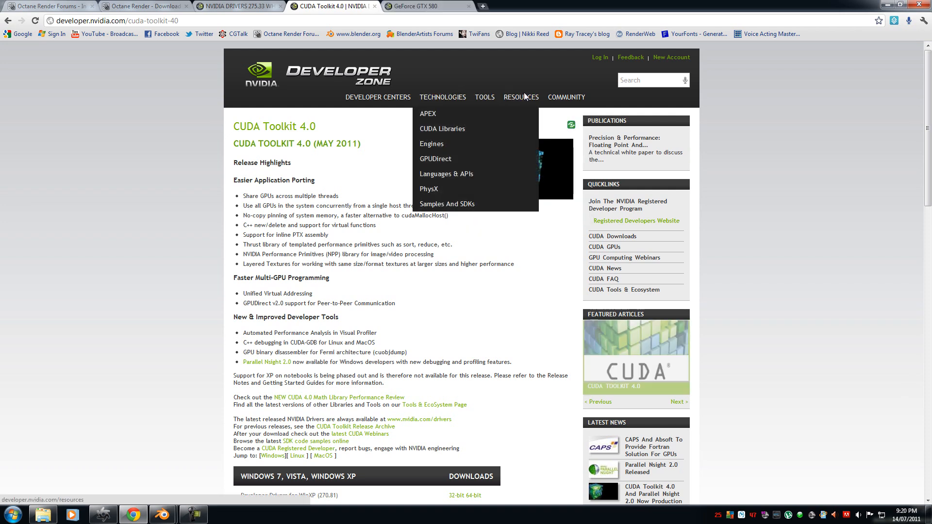
{"action": "left_click", "coordinate": [417, 6]}
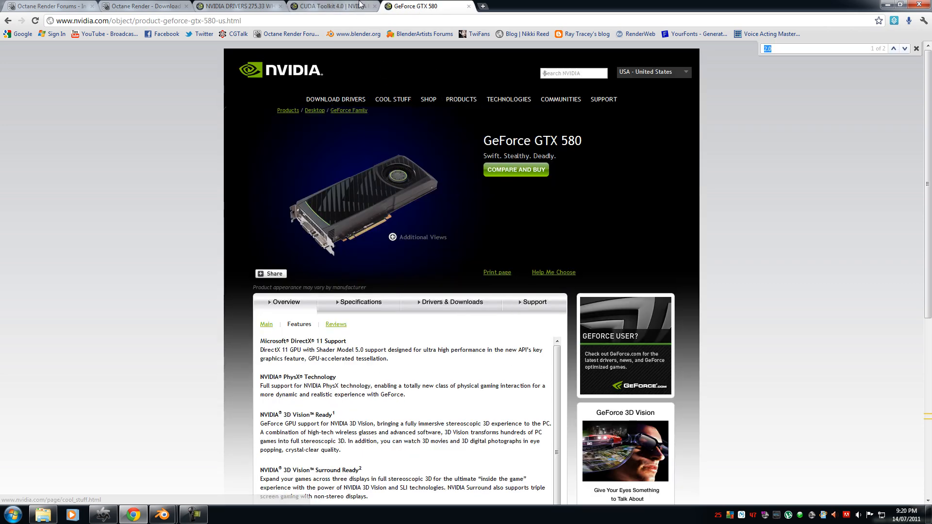
{"action": "left_click", "coordinate": [232, 6]}
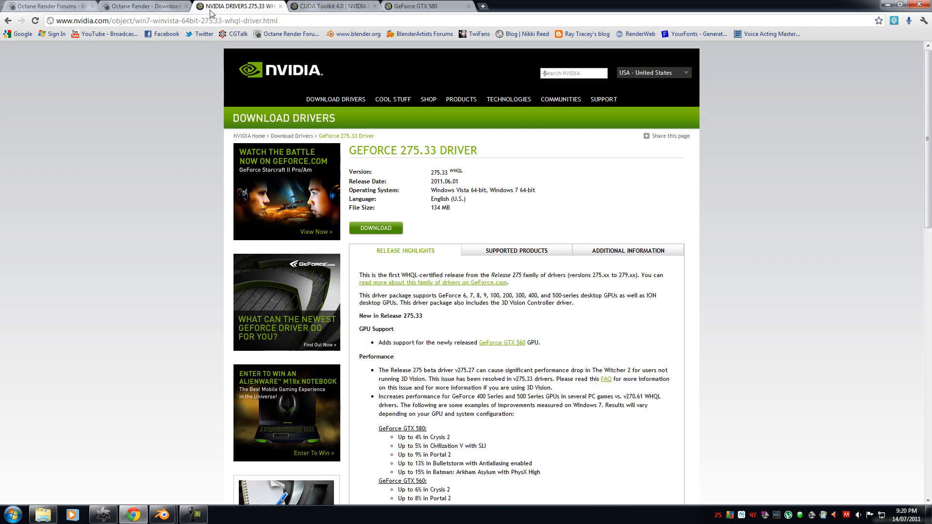
{"action": "left_click", "coordinate": [306, 6]}
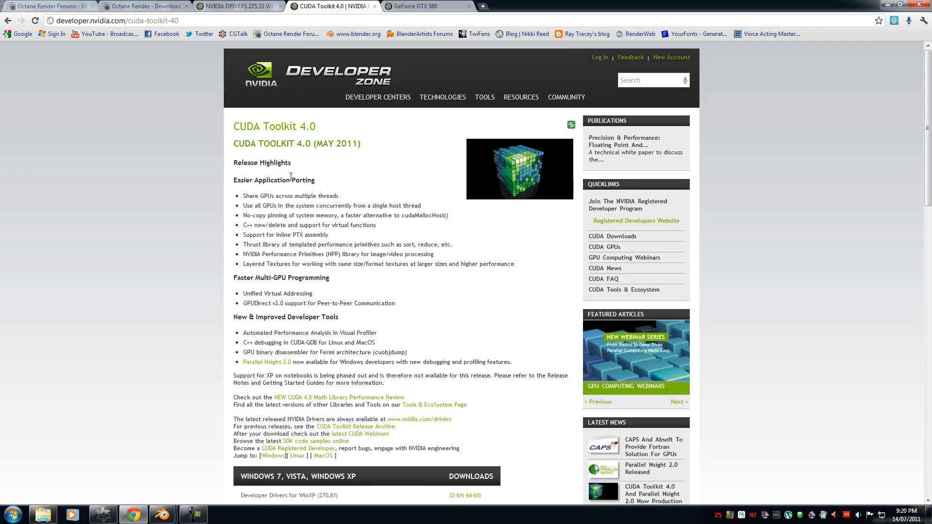
{"action": "left_click", "coordinate": [238, 6]}
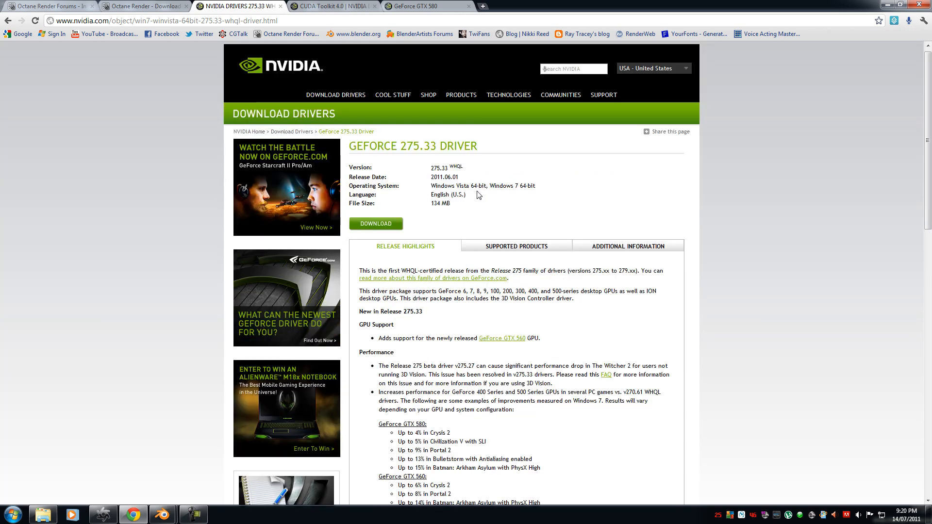
{"action": "scroll", "scroll_direction": "down", "scroll_amount": 3}
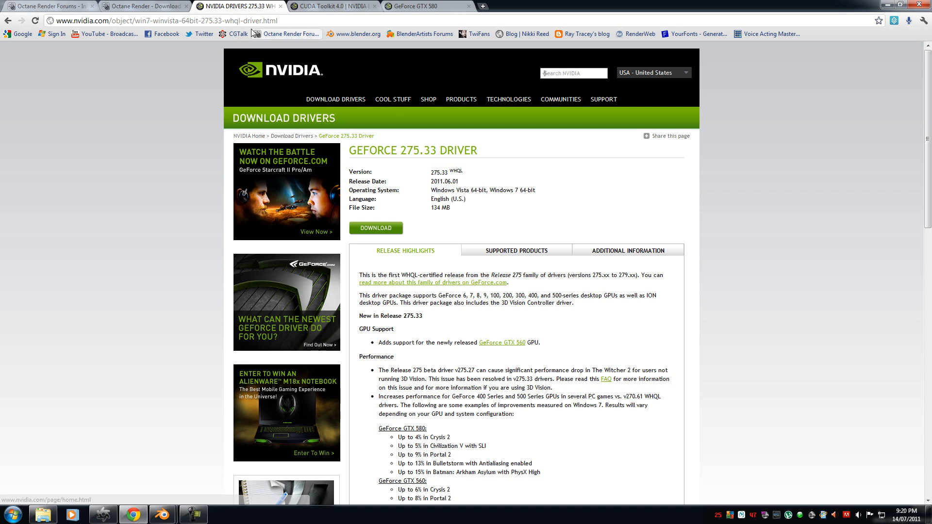
{"action": "mouse_move", "coordinate": [324, 81]}
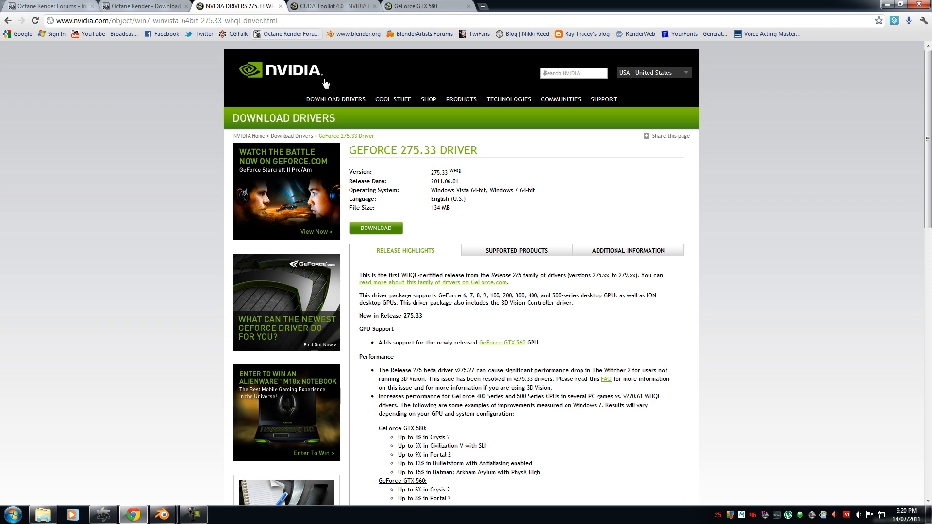
{"action": "left_click", "coordinate": [333, 6]}
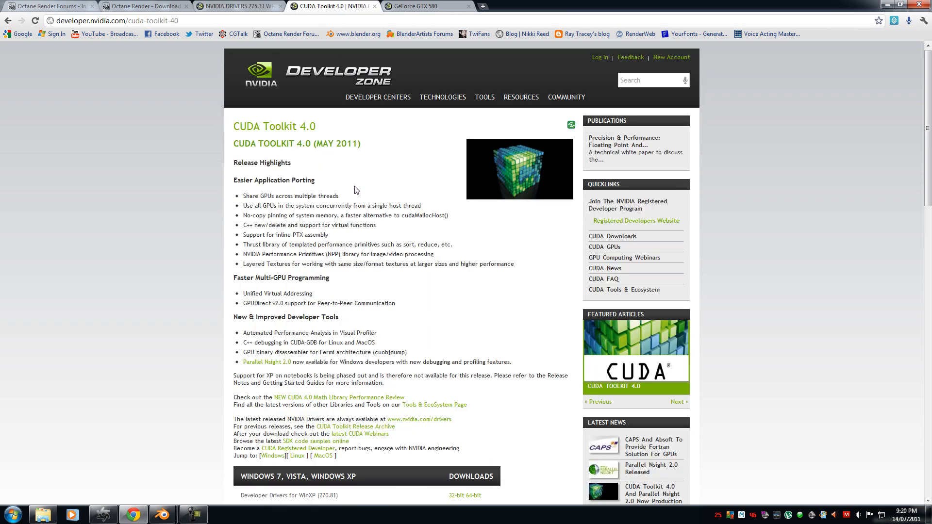
Step: Review the CUDA Toolkit 4.0 download lists, then show the OctaneRender demo downloads page
{"action": "scroll", "scroll_direction": "down", "scroll_amount": 3}
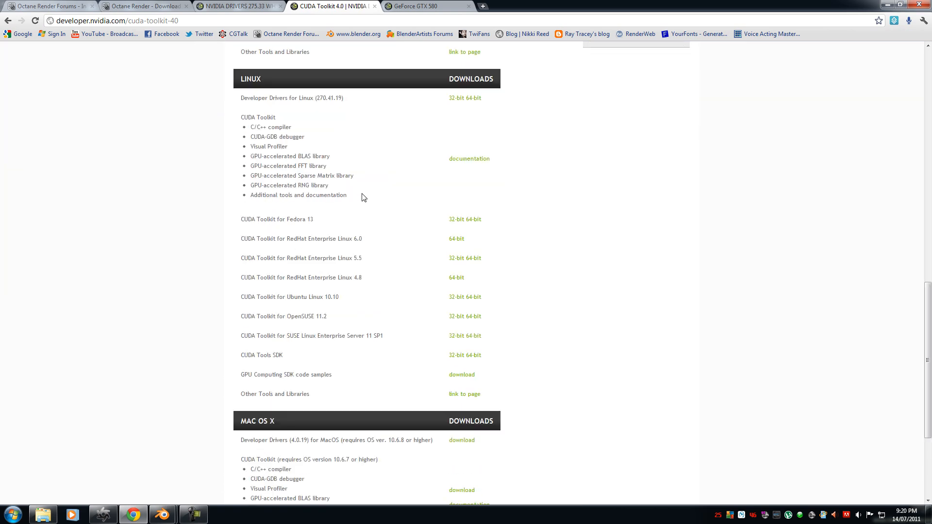
{"action": "scroll", "scroll_direction": "down", "scroll_amount": 3}
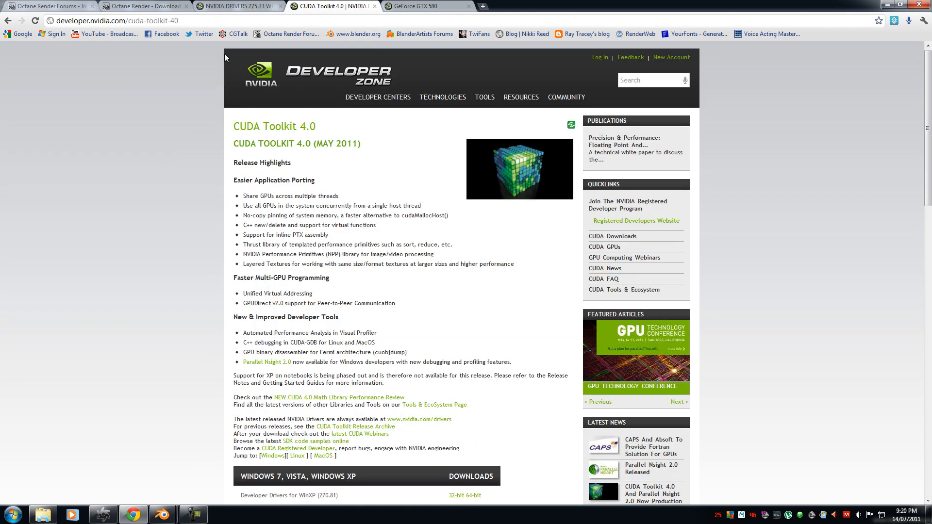
{"action": "left_click", "coordinate": [143, 6]}
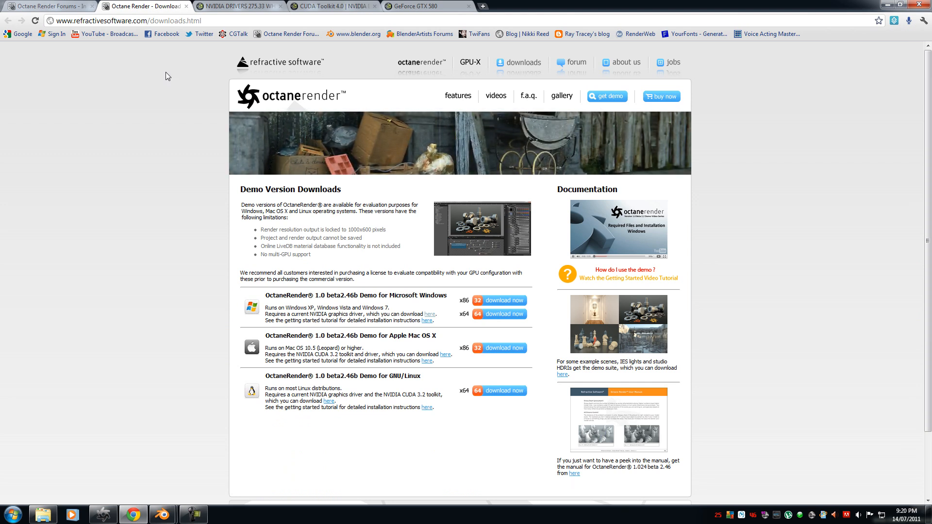
Step: Scroll the demo downloads page before moving to the Octane Render Forums board index
{"action": "scroll", "scroll_direction": "down", "scroll_amount": 3}
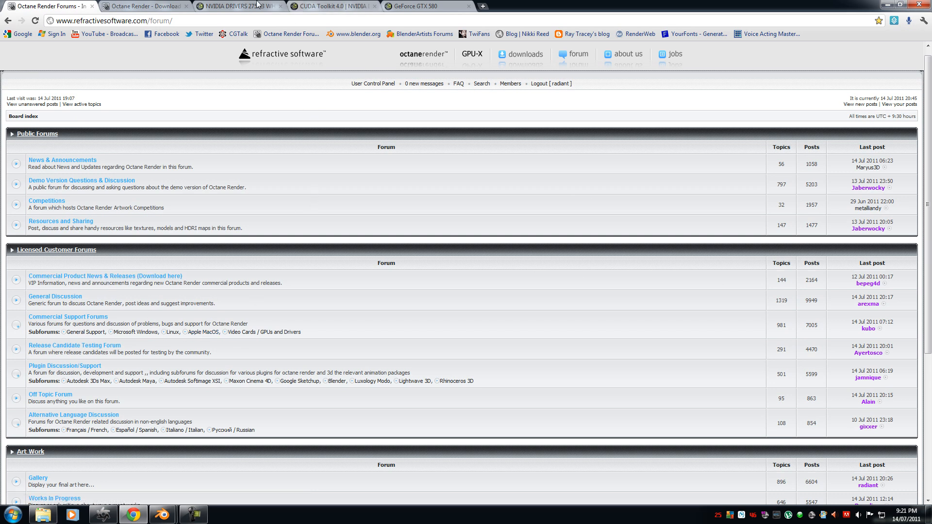
Step: Return from the forums to the OctaneRender beta 2.46b demo downloads page
{"action": "left_click", "coordinate": [144, 6]}
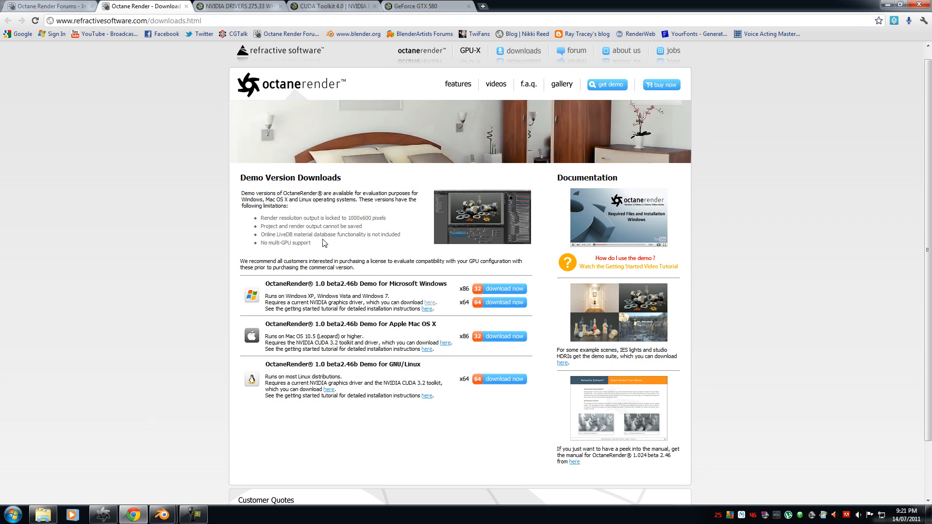
{"action": "left_click_drag", "start_coordinate": [258, 219], "coordinate": [322, 243]}
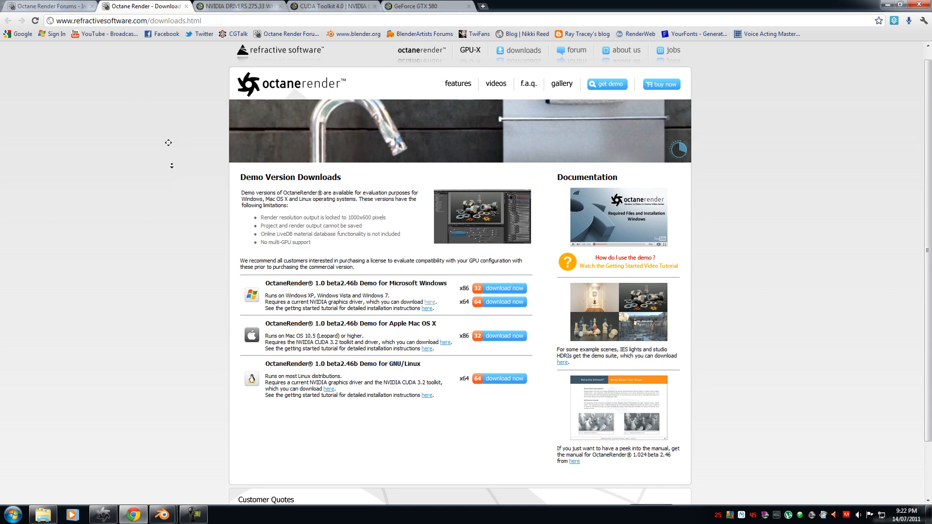
{"action": "scroll", "scroll_direction": "down", "scroll_amount": 3}
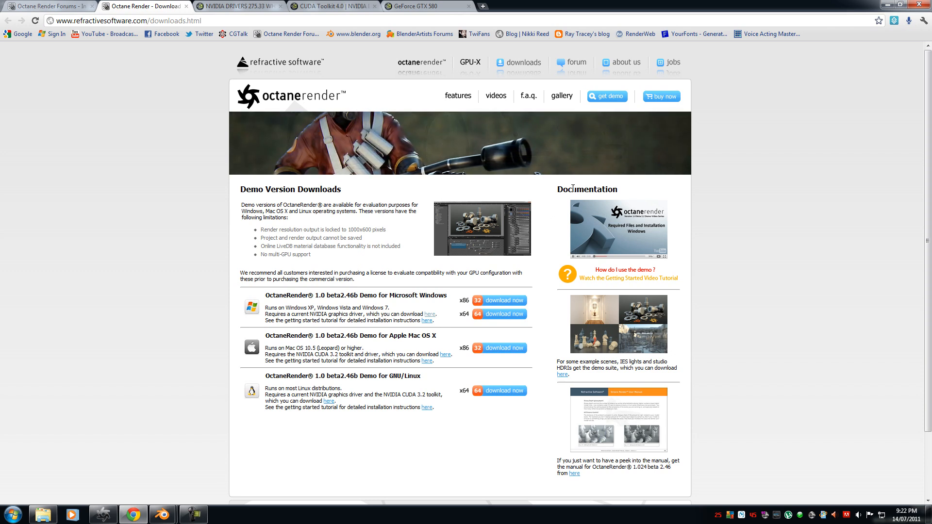
{"action": "mouse_move", "coordinate": [526, 96]}
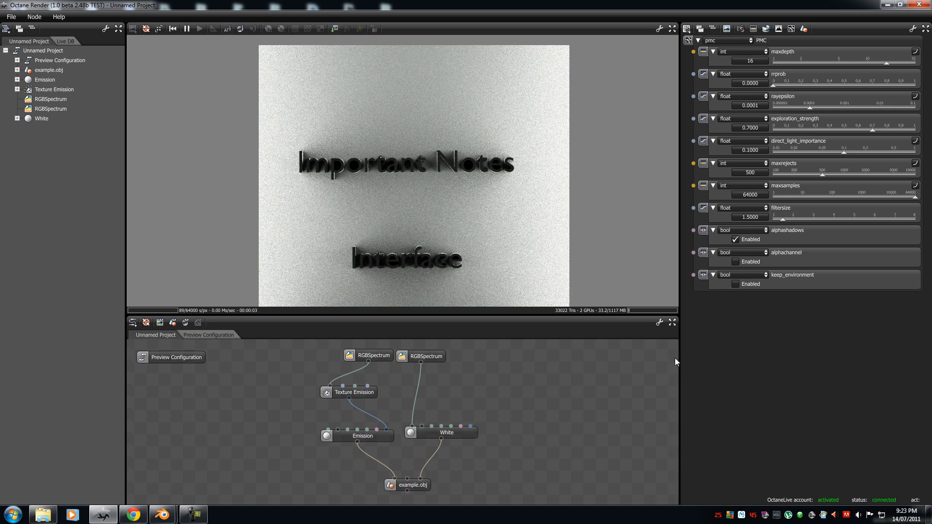
{"action": "mouse_move", "coordinate": [446, 166]}
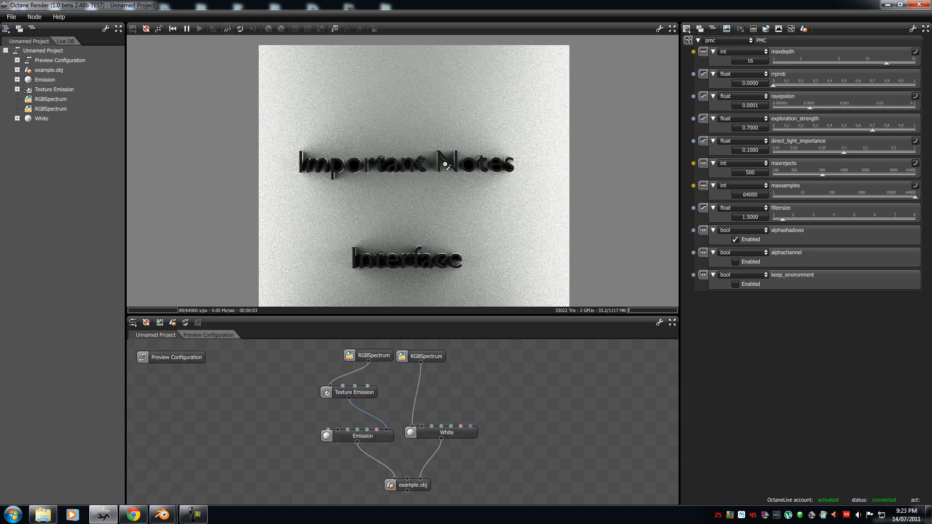